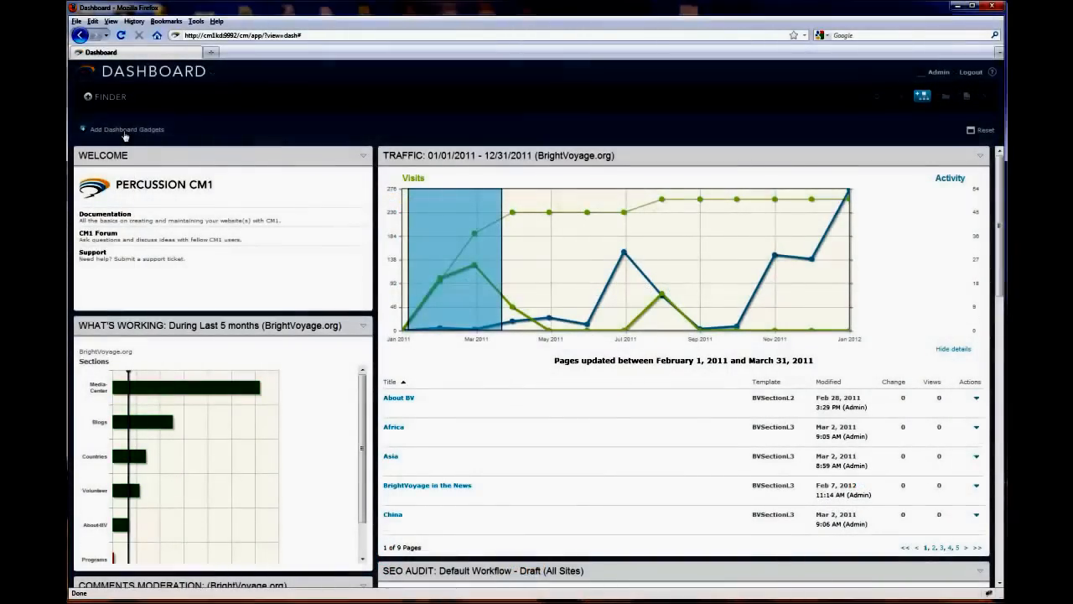
# - Show the Add Dashboard Gadgets palette and browse down through the available gadgets
pyautogui.click(125, 128)
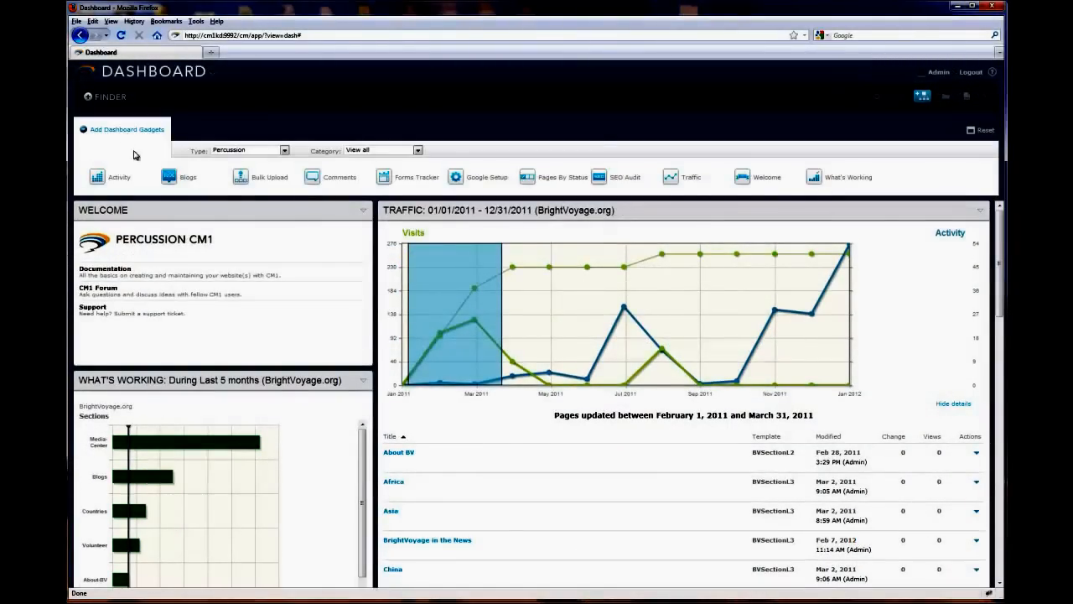
pyautogui.moveTo(456, 176)
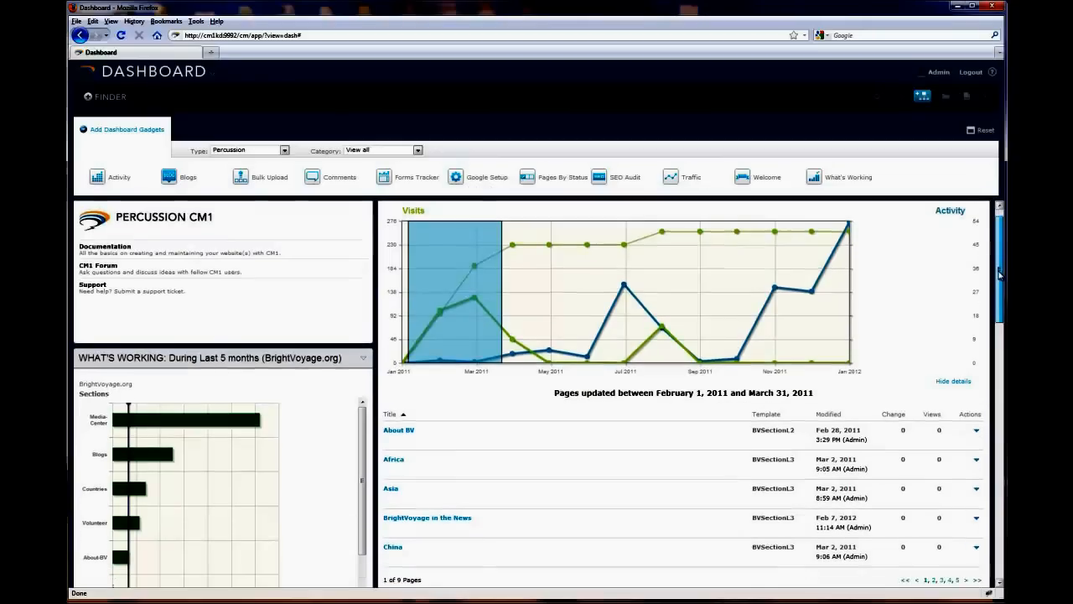
pyautogui.scroll(-3)
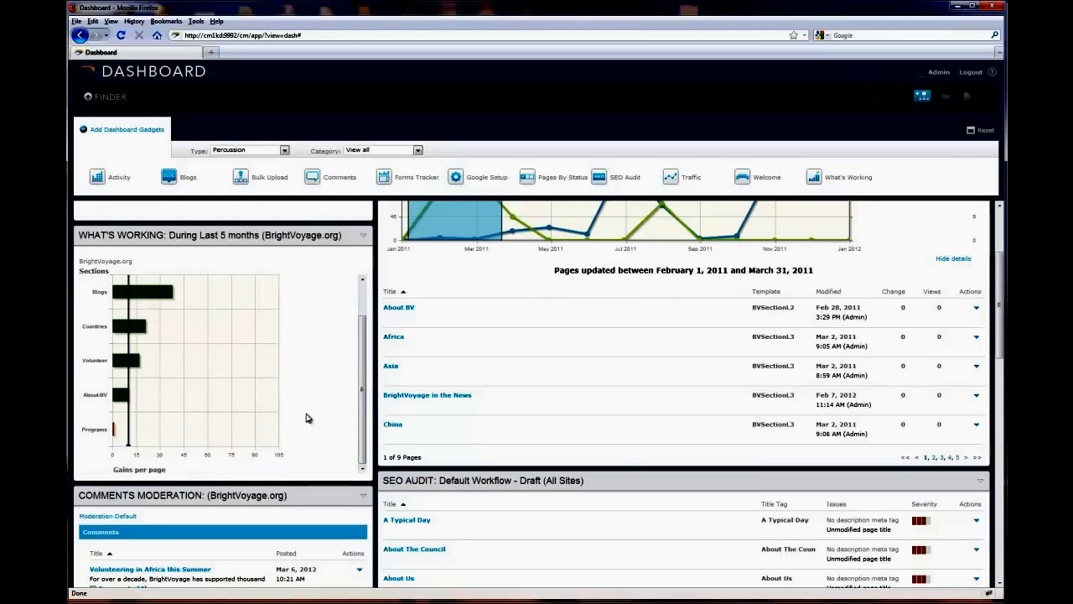
pyautogui.moveTo(476, 454)
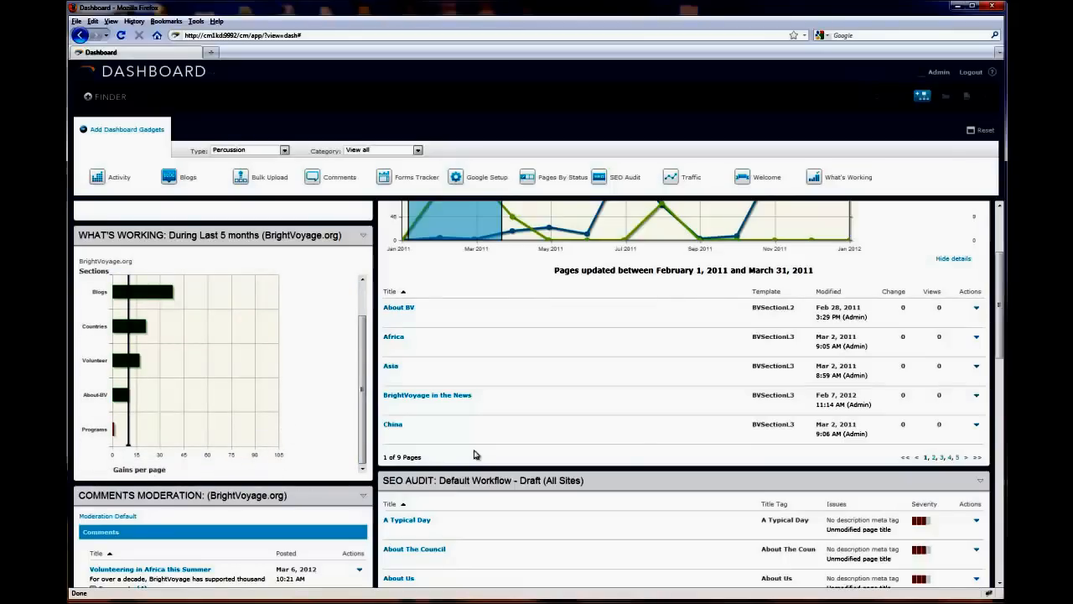
pyautogui.scroll(-3)
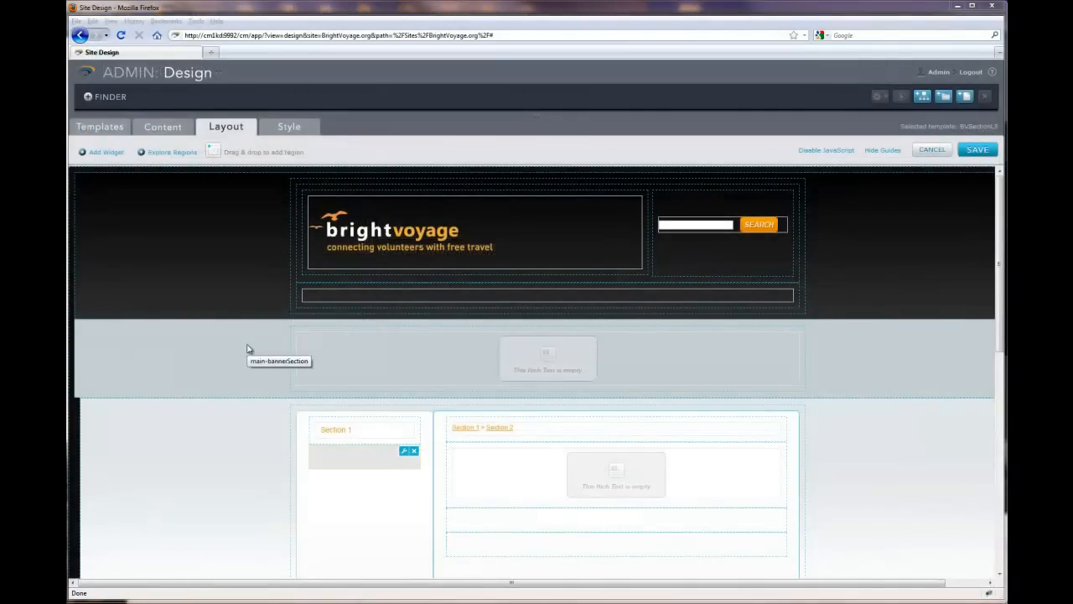
pyautogui.moveTo(299, 200)
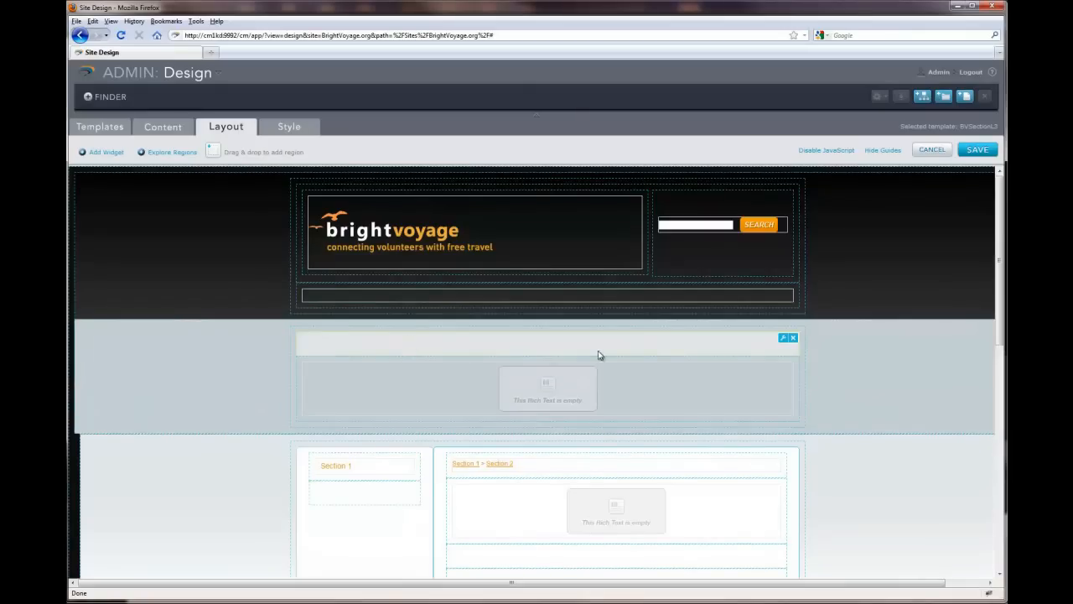
# - Drop a new region into the template's main content column in the Layout editor
pyautogui.scroll(-3)
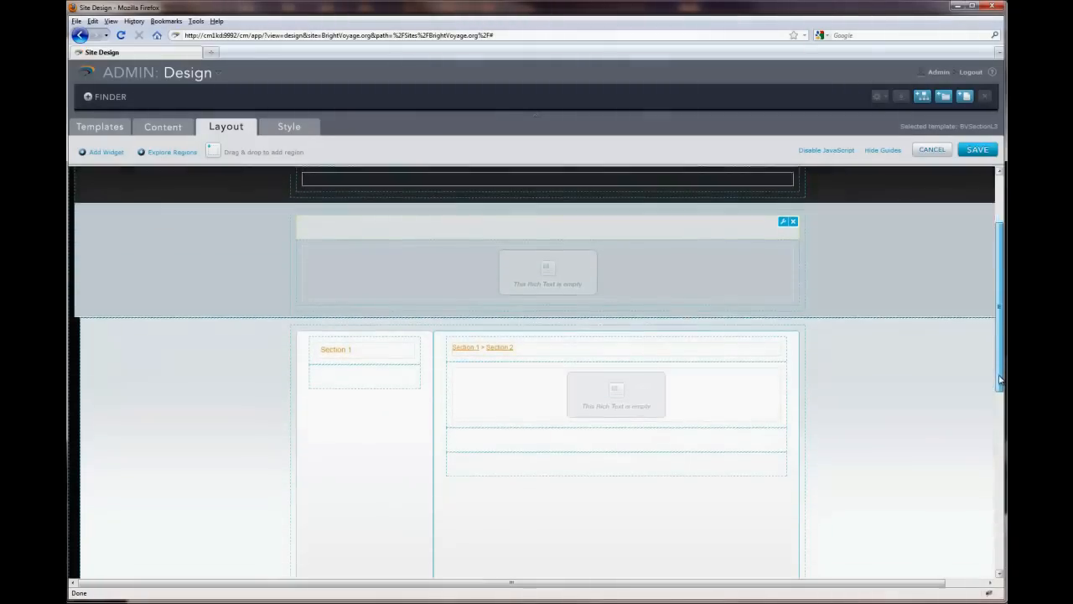
pyautogui.scroll(-3)
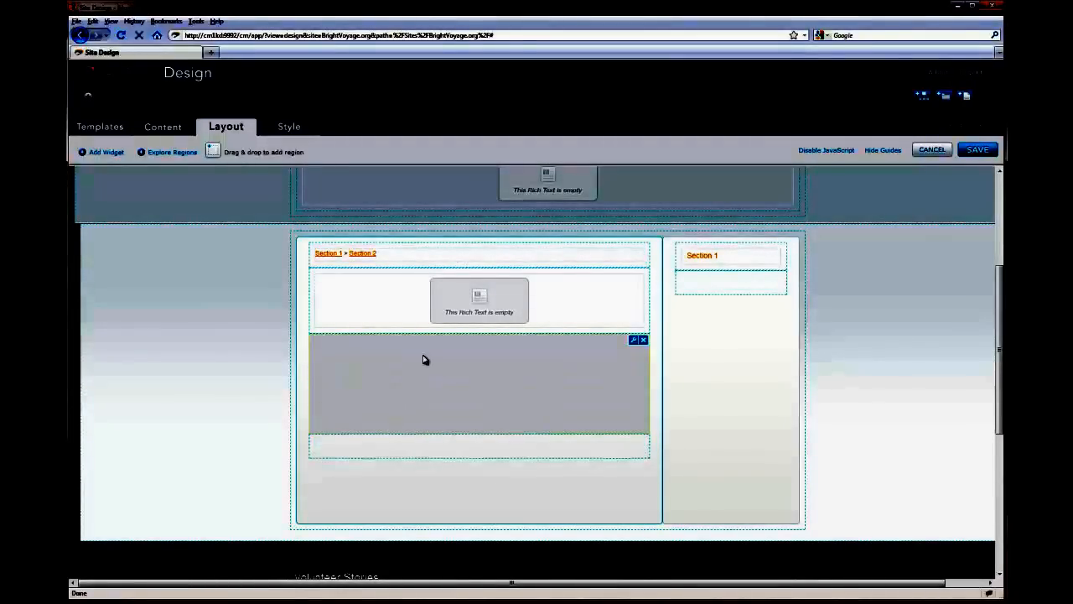
pyautogui.click(101, 151)
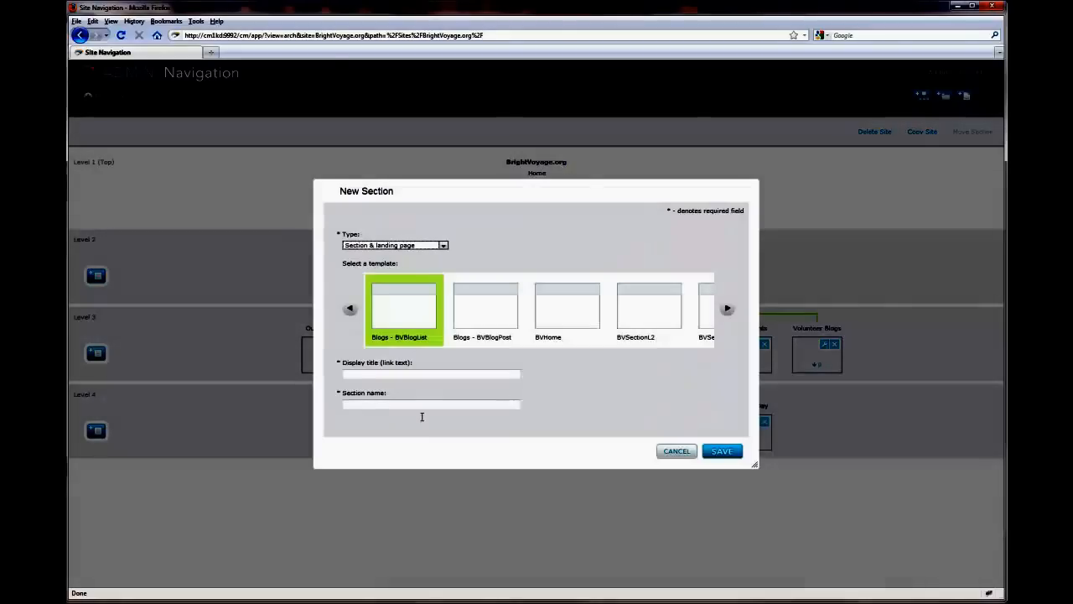
# - Choose the BVSectionL2 template for the New Landing Page section and dismiss the dialog
pyautogui.click(649, 308)
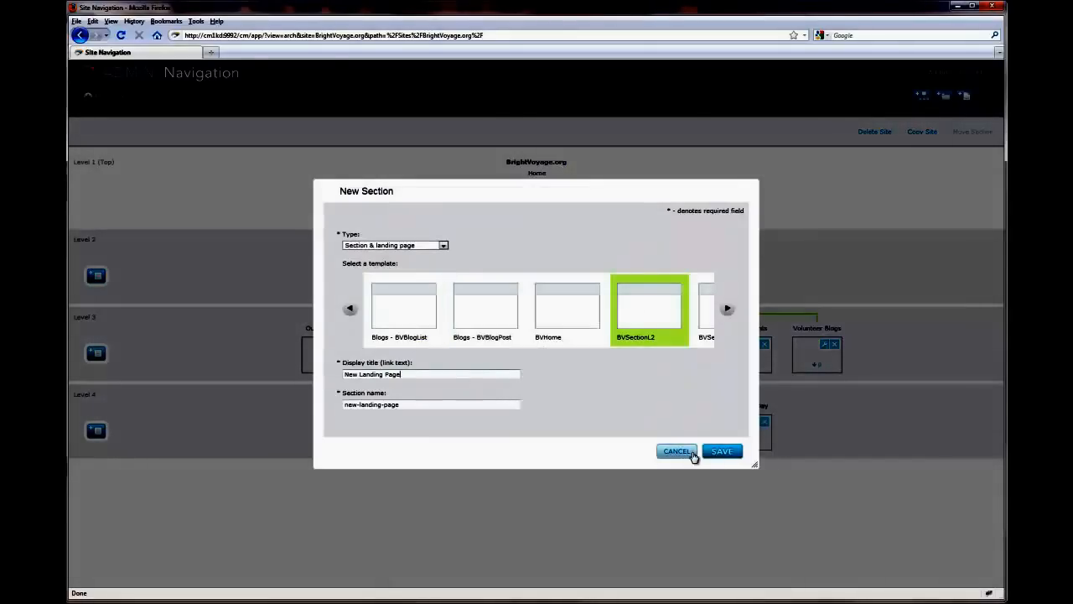
pyautogui.click(721, 451)
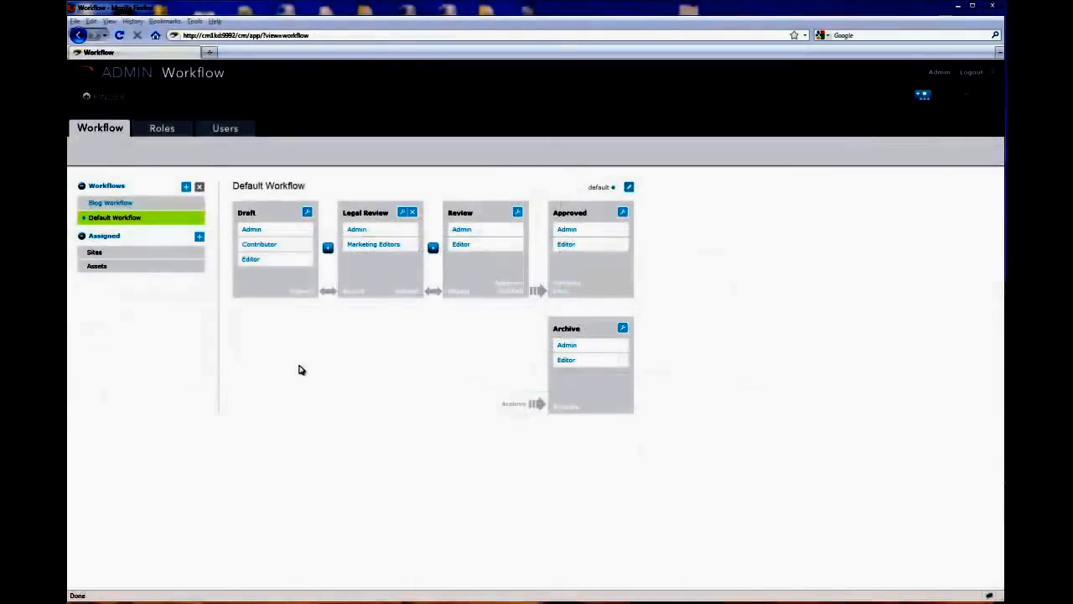
# - Review the Default Workflow stages, then show the Blog Workflow's stages
pyautogui.click(184, 186)
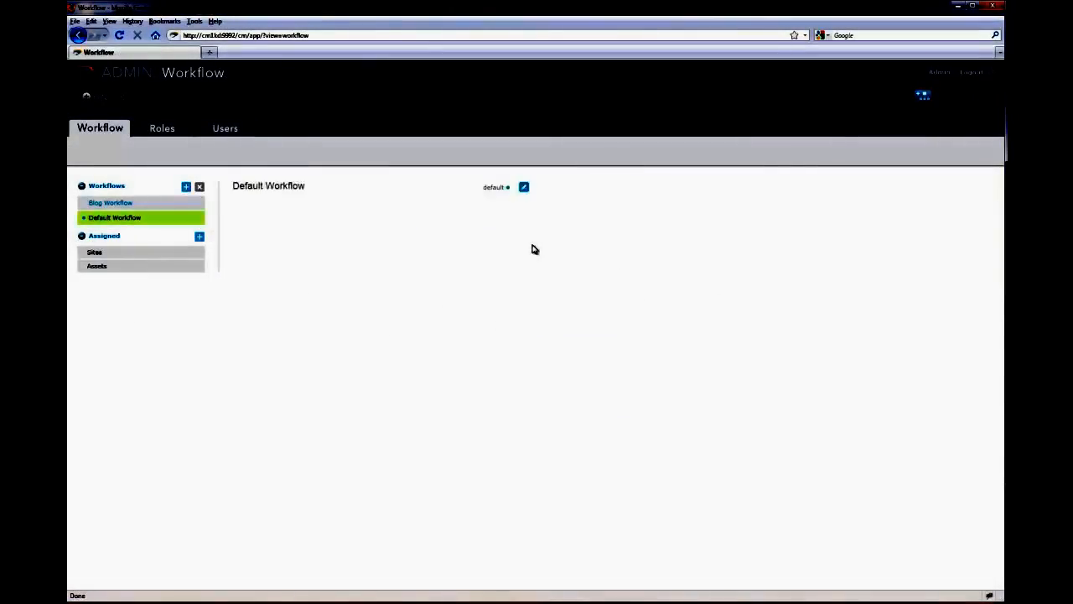
pyautogui.click(111, 203)
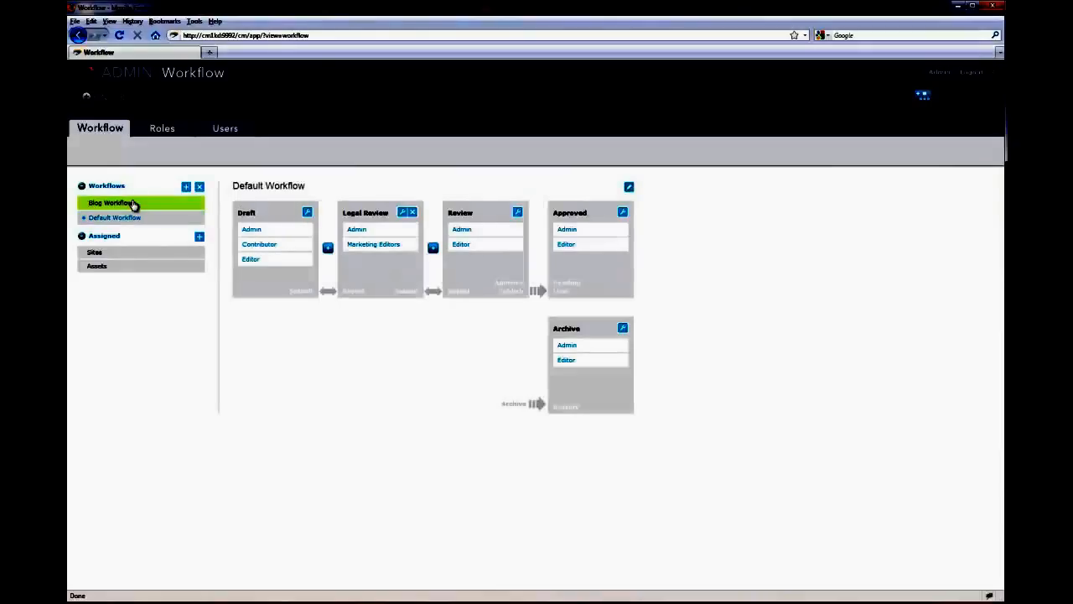
pyautogui.click(327, 248)
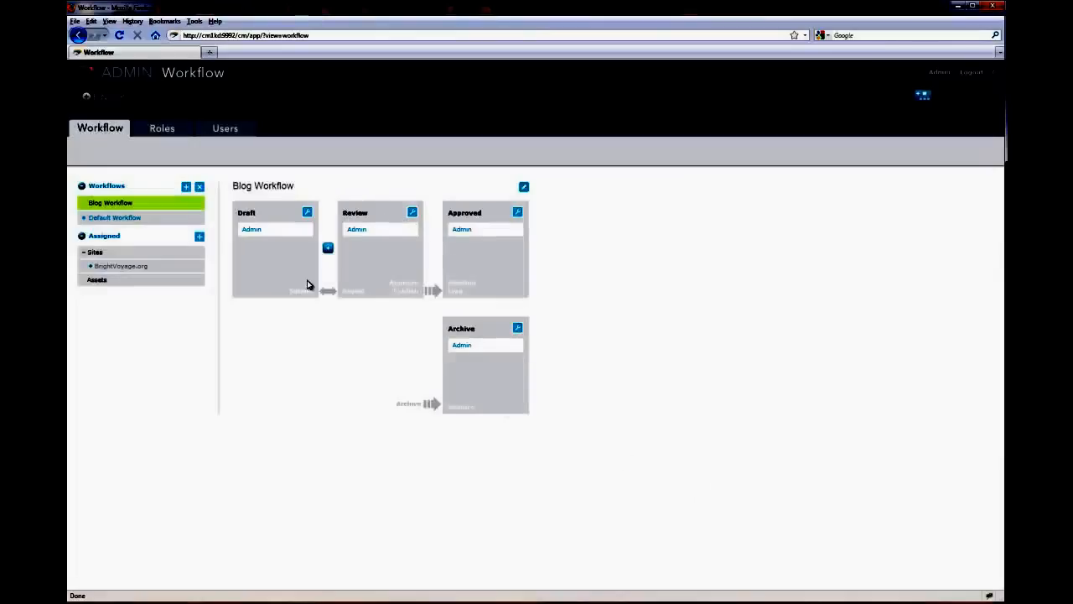
# - Show the workflow Roles list and the Admin role's members
pyautogui.click(160, 127)
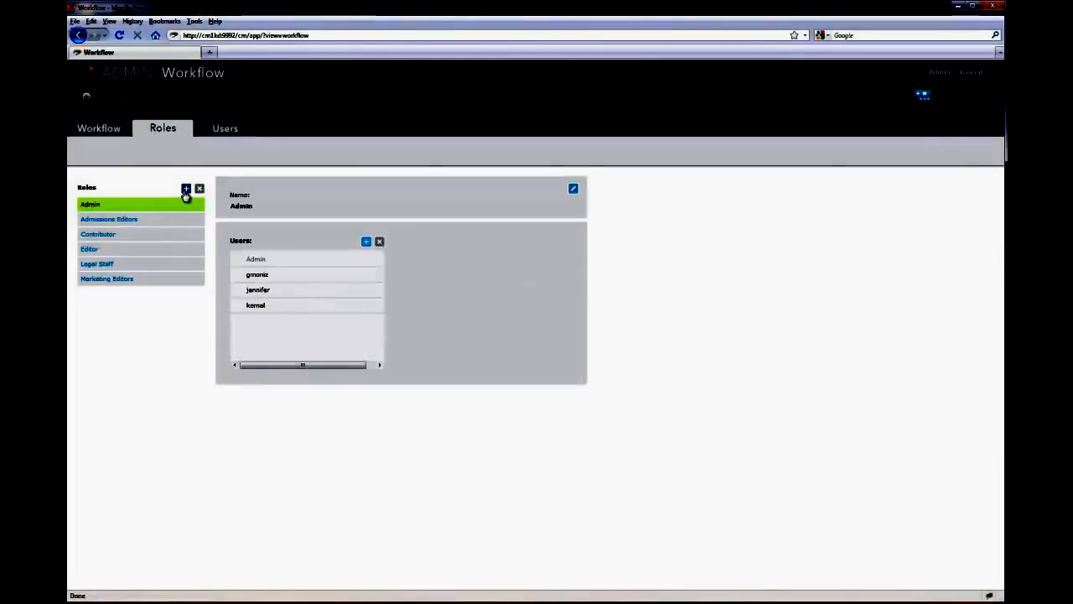
pyautogui.click(225, 128)
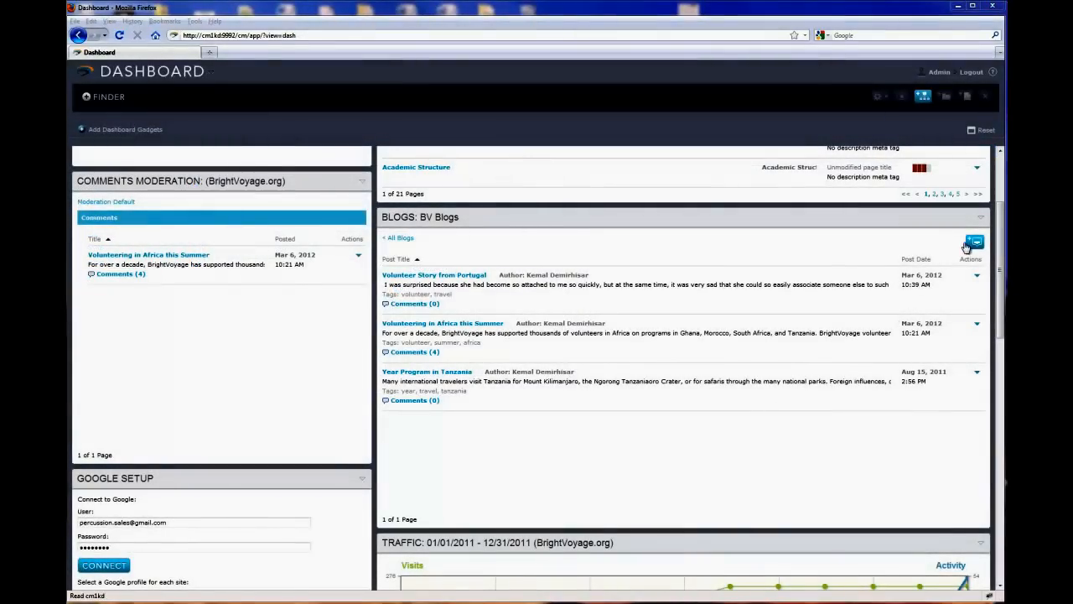
# - Create a BV Blogs post titled 'My New Blog Post' and save it to open in the editor
pyautogui.click(975, 242)
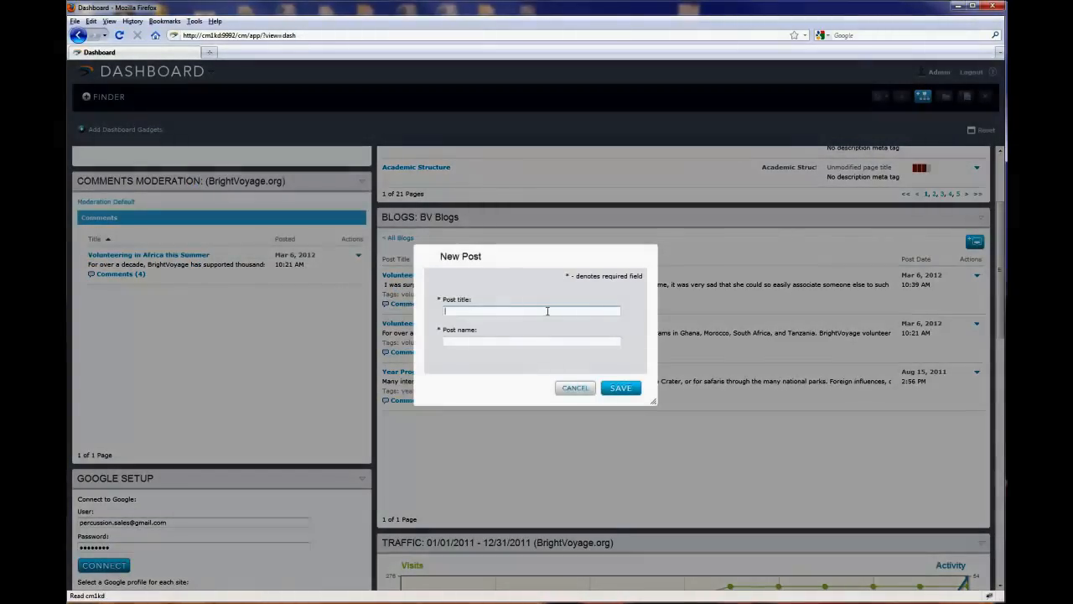
pyautogui.write('My New Blog Post')
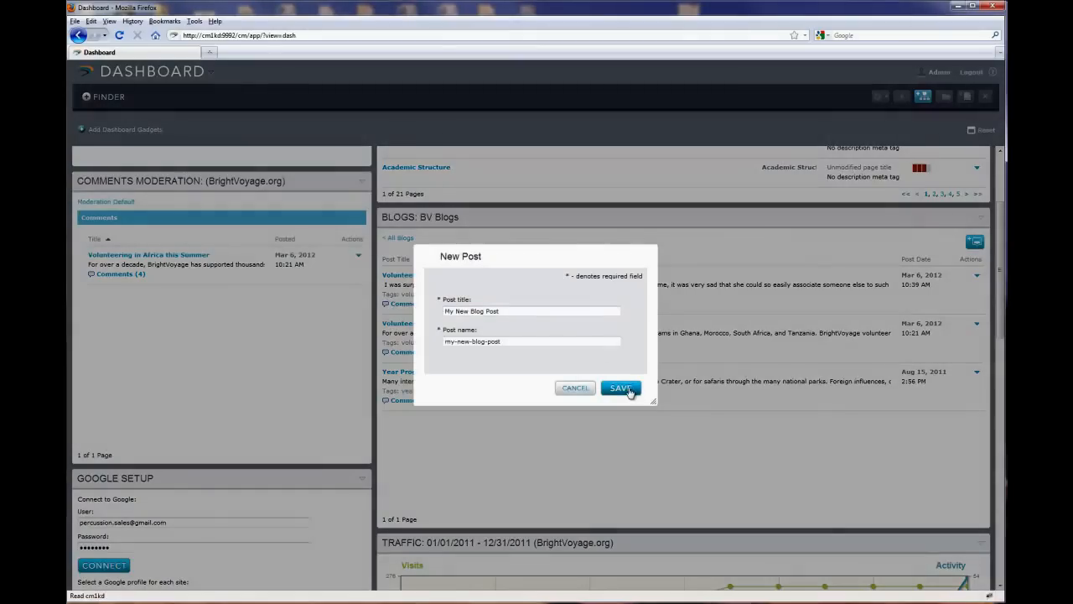
pyautogui.click(621, 387)
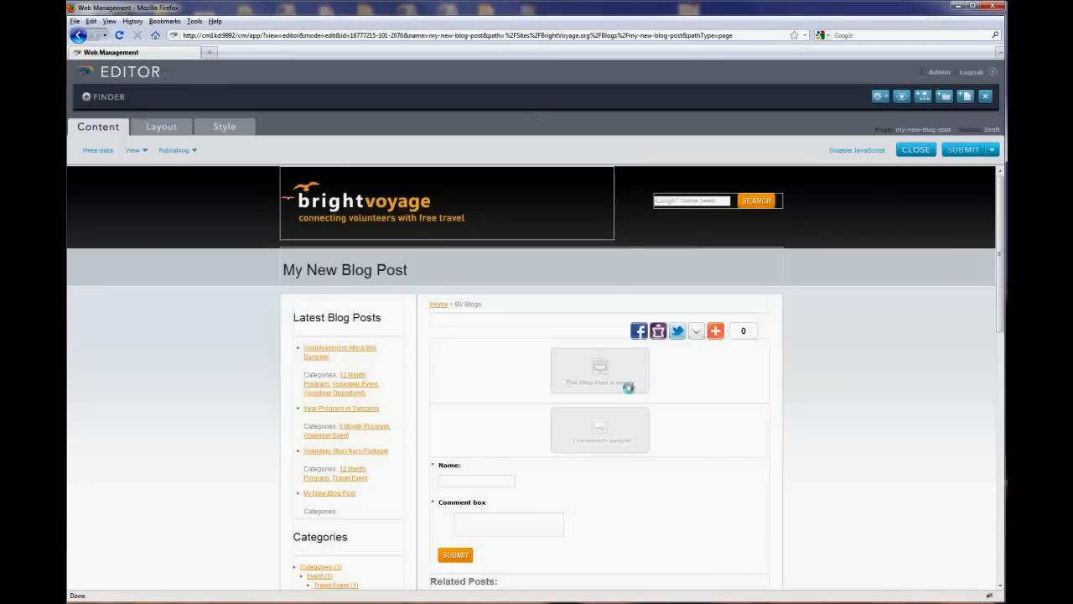